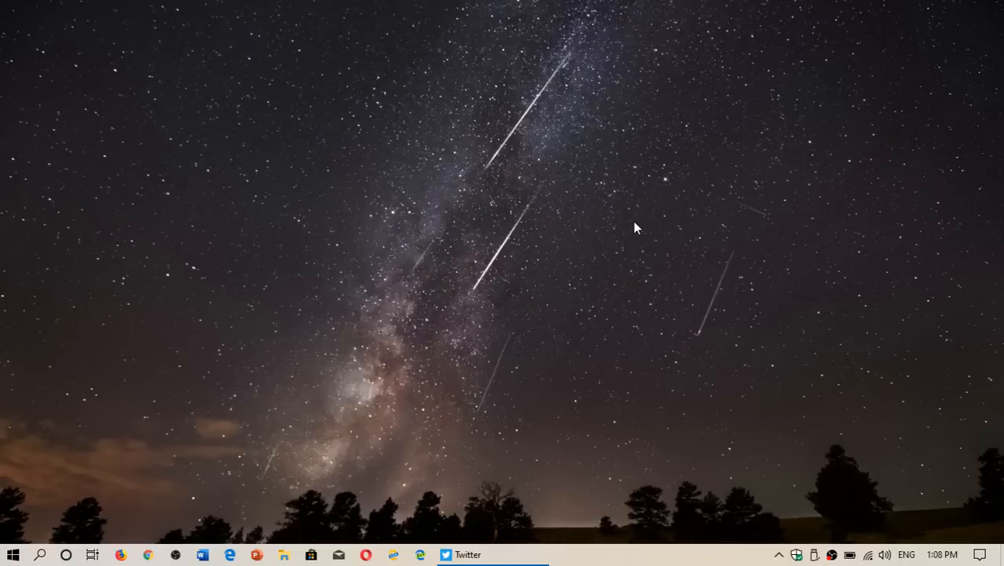
pyautogui.moveTo(971, 512)
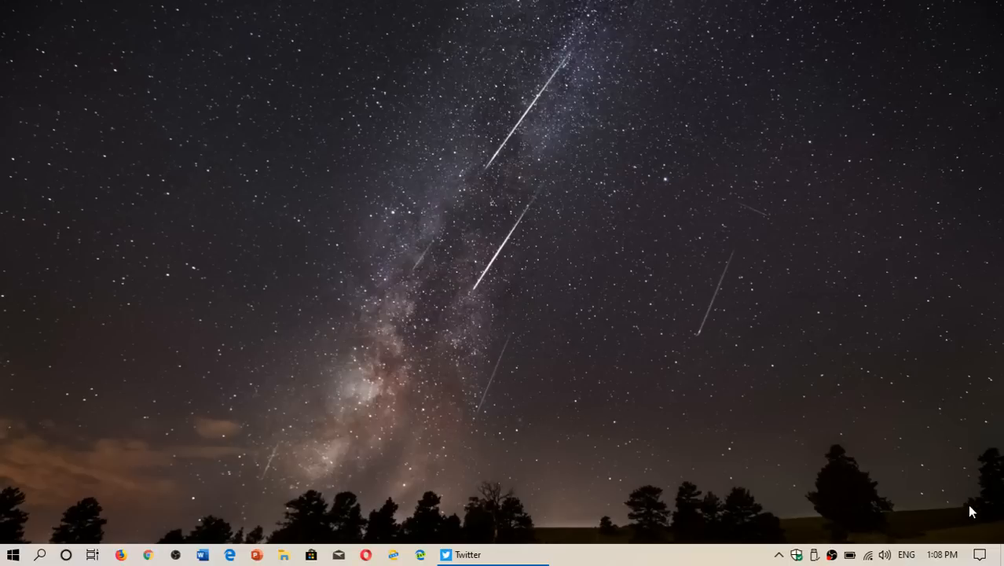
# Go from Action Center to All settings, then System, to reach the Display page.
pyautogui.click(979, 554)
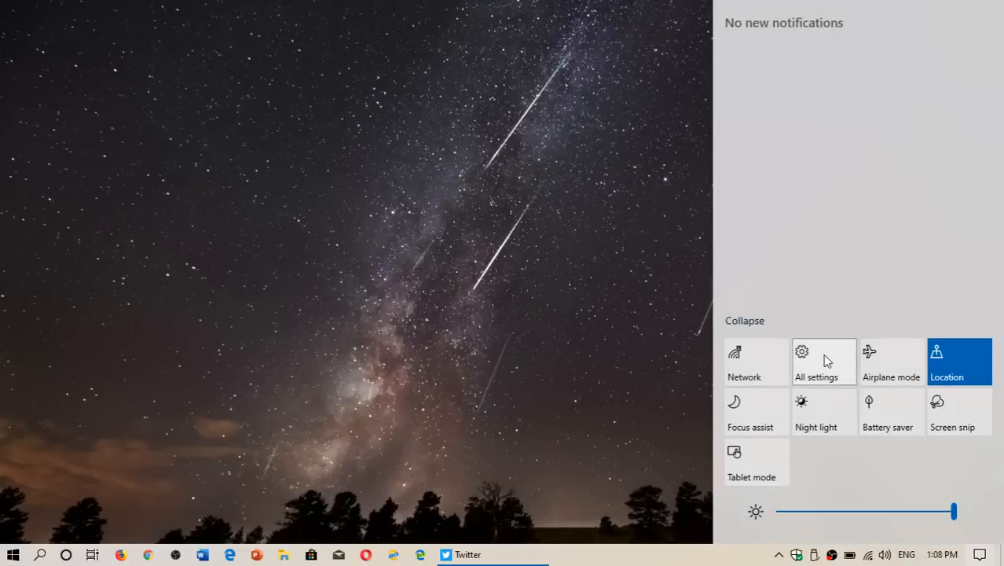
pyautogui.click(824, 361)
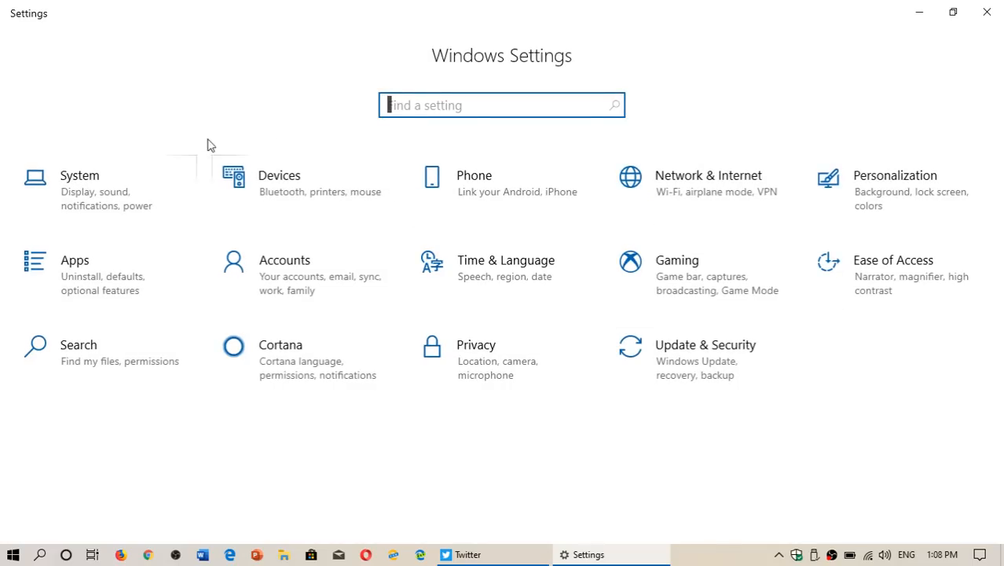
pyautogui.click(79, 175)
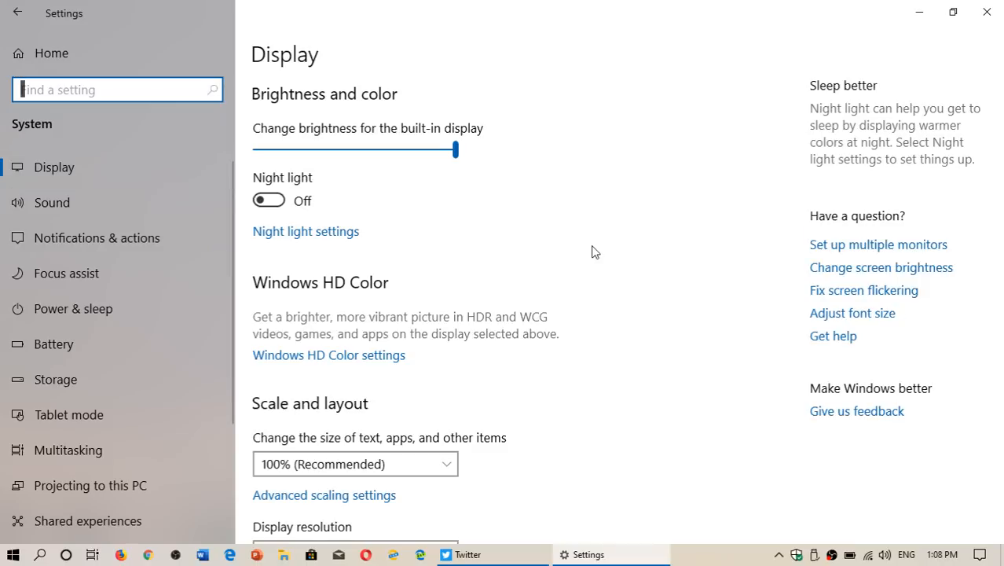
pyautogui.moveTo(351, 140)
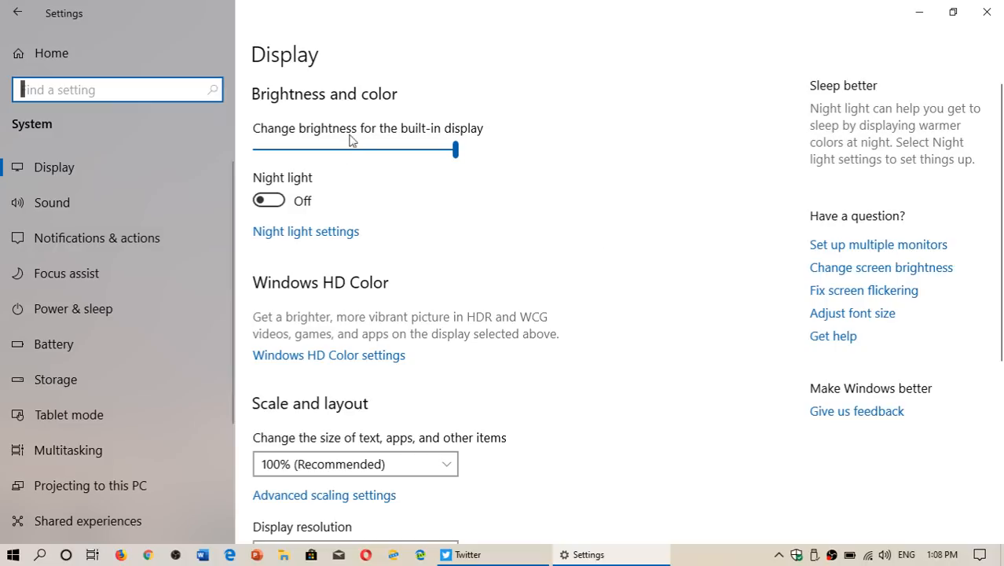
pyautogui.moveTo(273, 203)
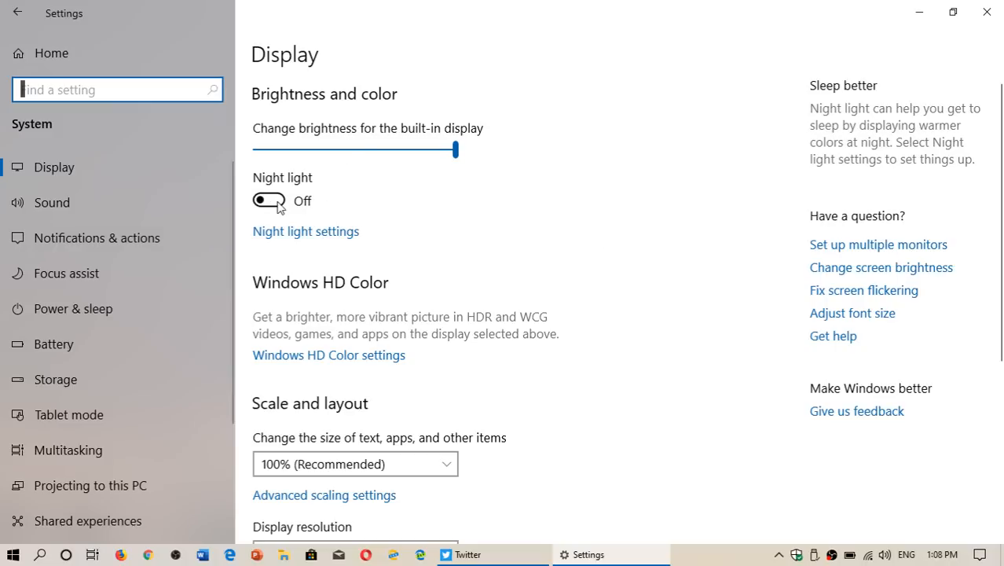
# Turn Night light on and open its detailed settings page.
pyautogui.click(269, 200)
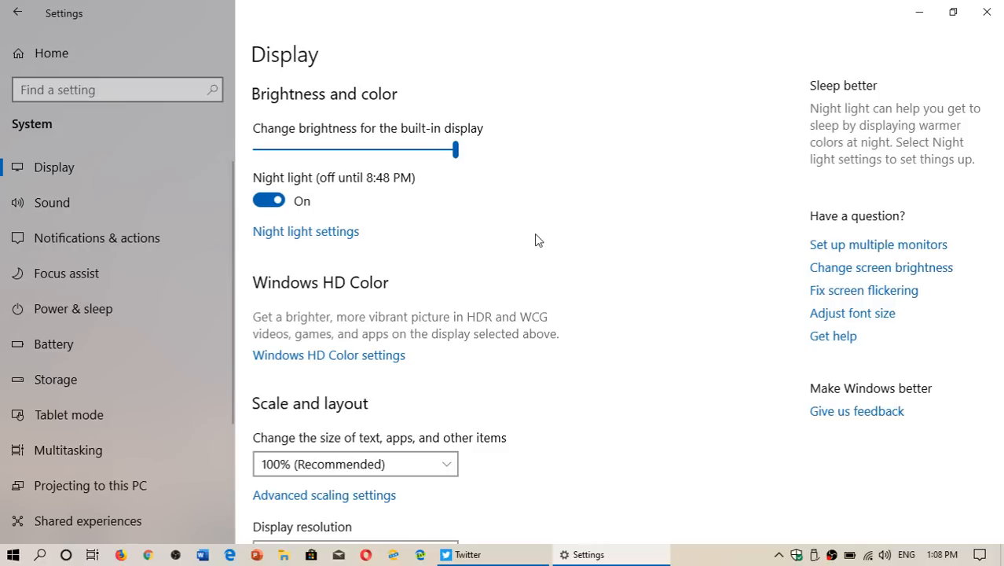
pyautogui.click(304, 230)
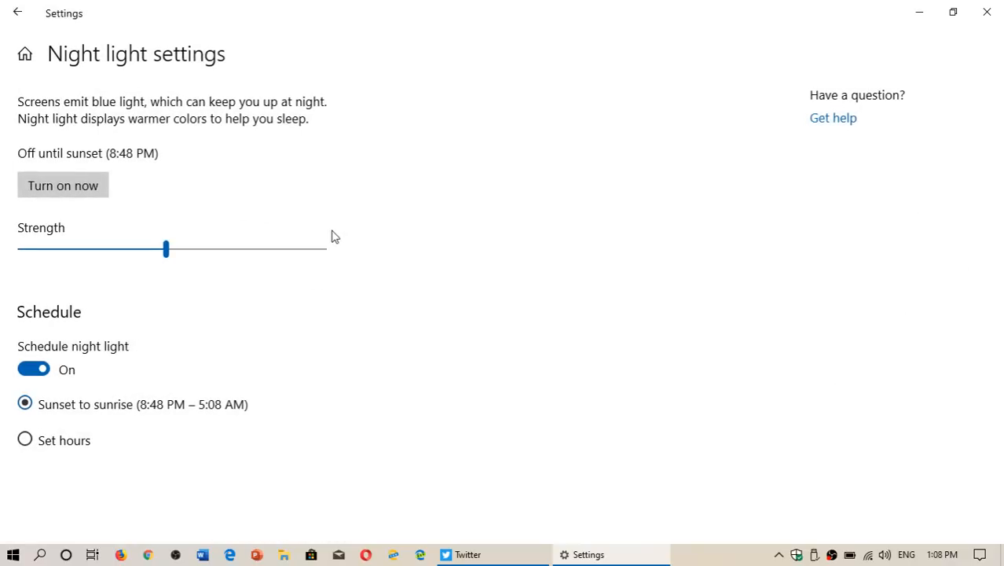
# Schedule Night light for 9:00 PM–7:00 AM, raise its strength, and leave it off.
pyautogui.click(21, 441)
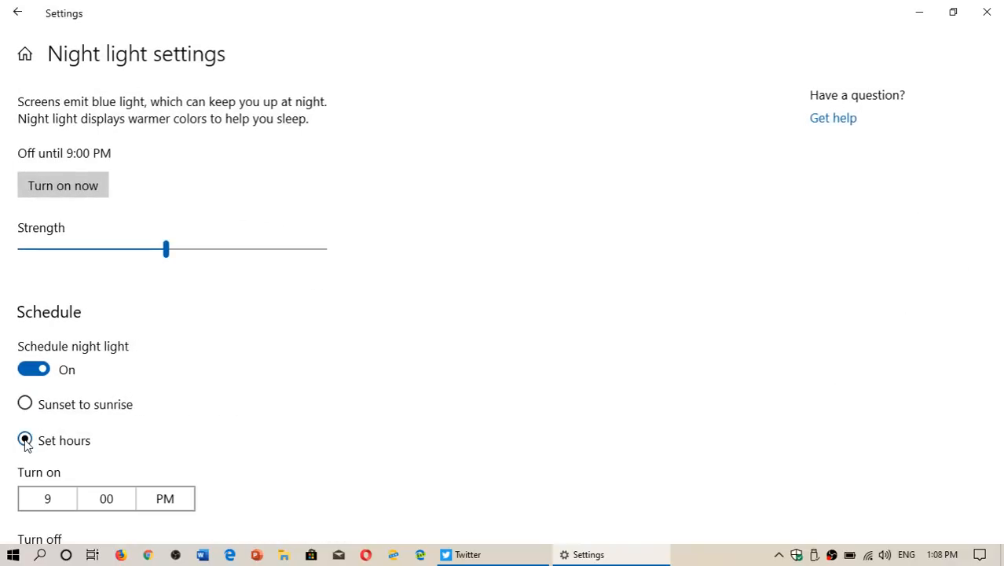
pyautogui.scroll(-3)
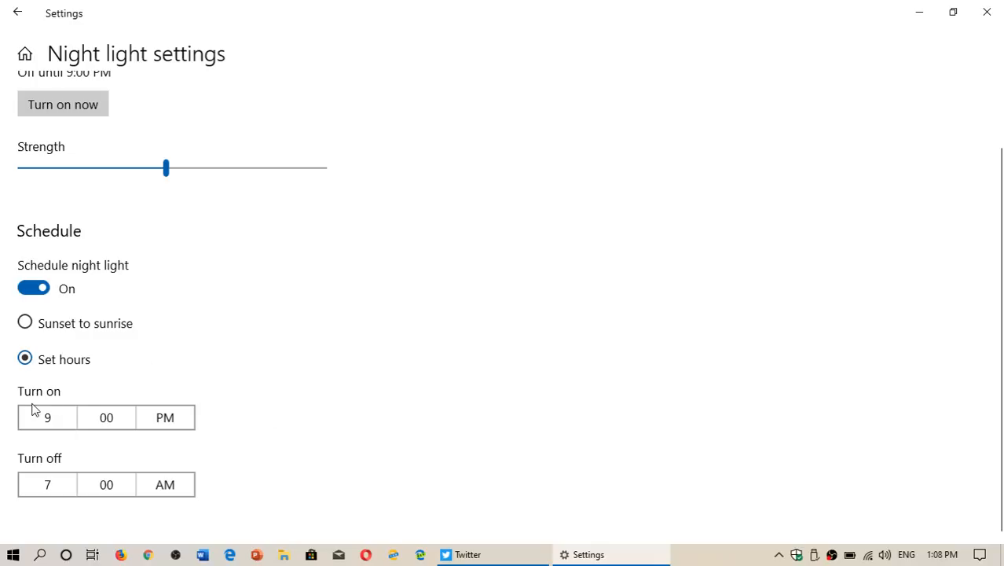
pyautogui.moveTo(396, 341)
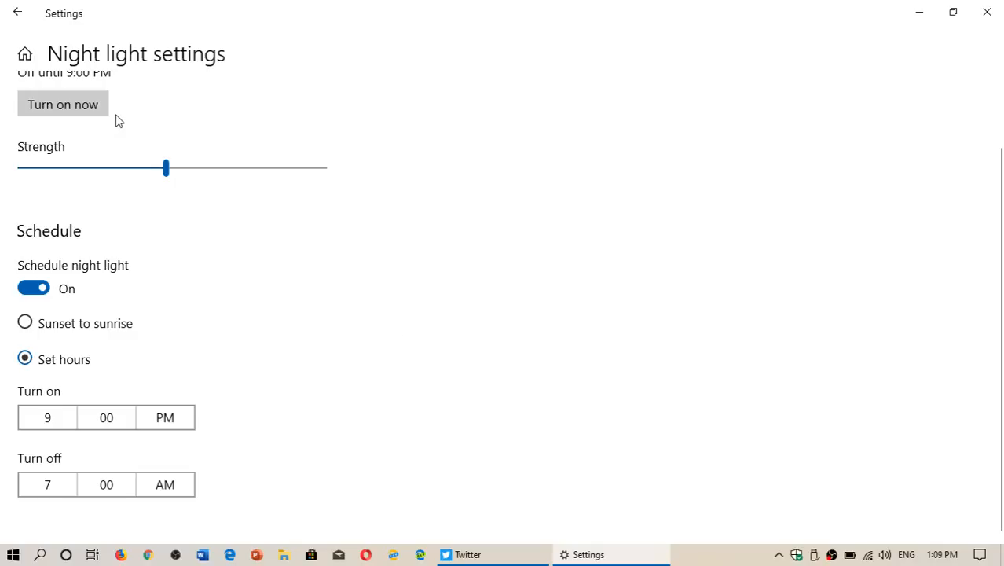
pyautogui.click(62, 104)
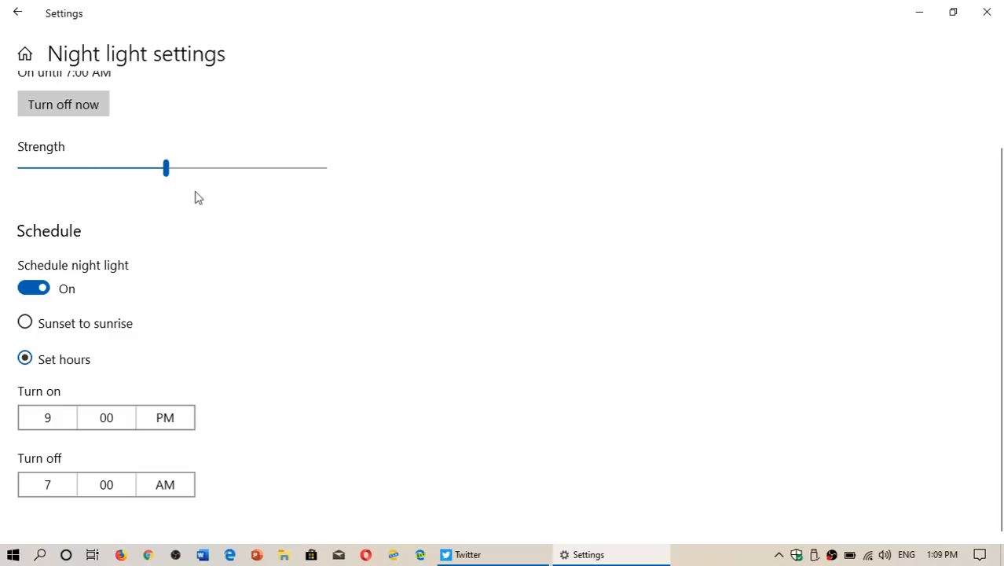
pyautogui.moveTo(165, 167); pyautogui.dragTo(200, 167)
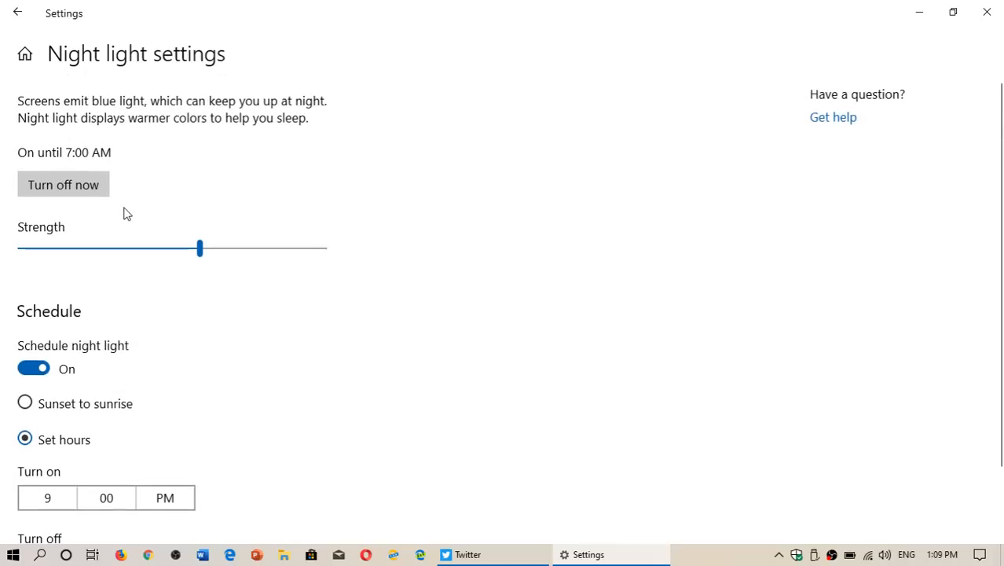
pyautogui.click(63, 184)
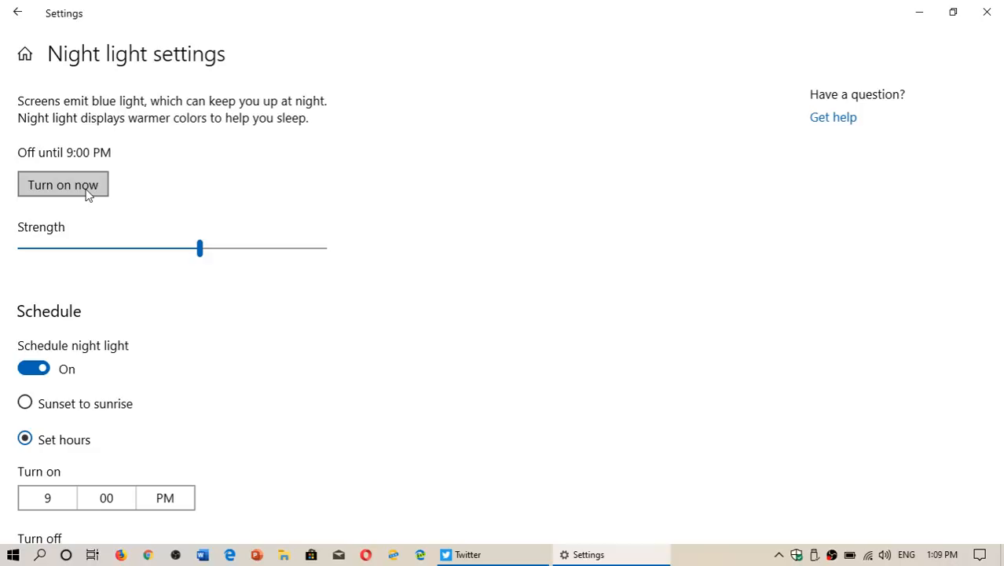
pyautogui.moveTo(32, 422)
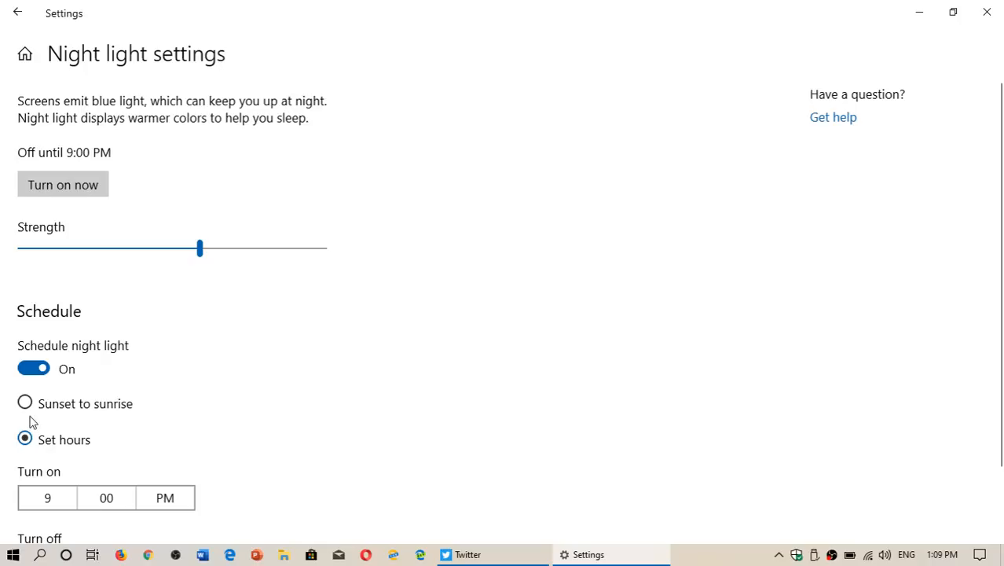
# Restore the sunset-to-sunrise Night light schedule, test it on and off, and return to Display.
pyautogui.click(25, 403)
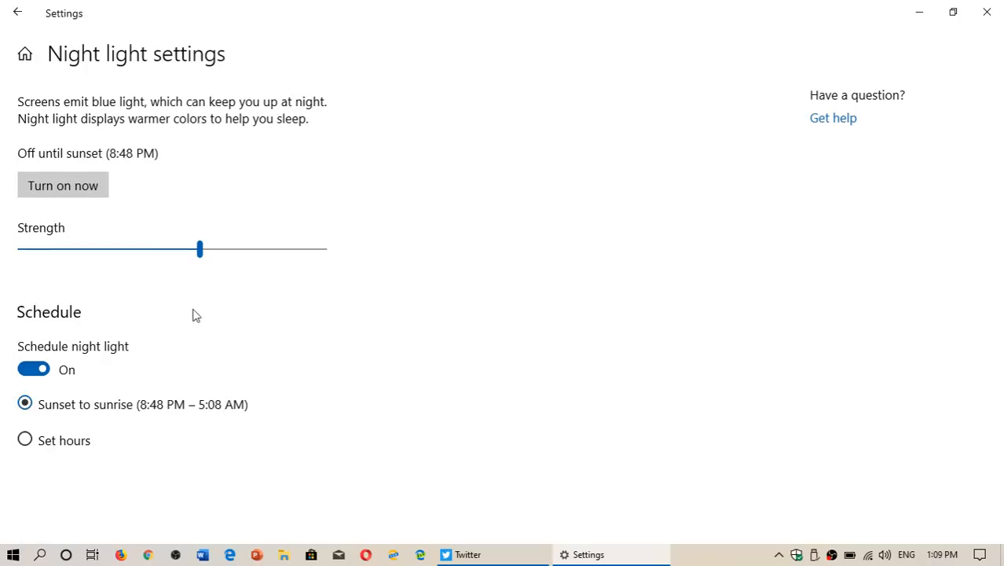
pyautogui.click(63, 185)
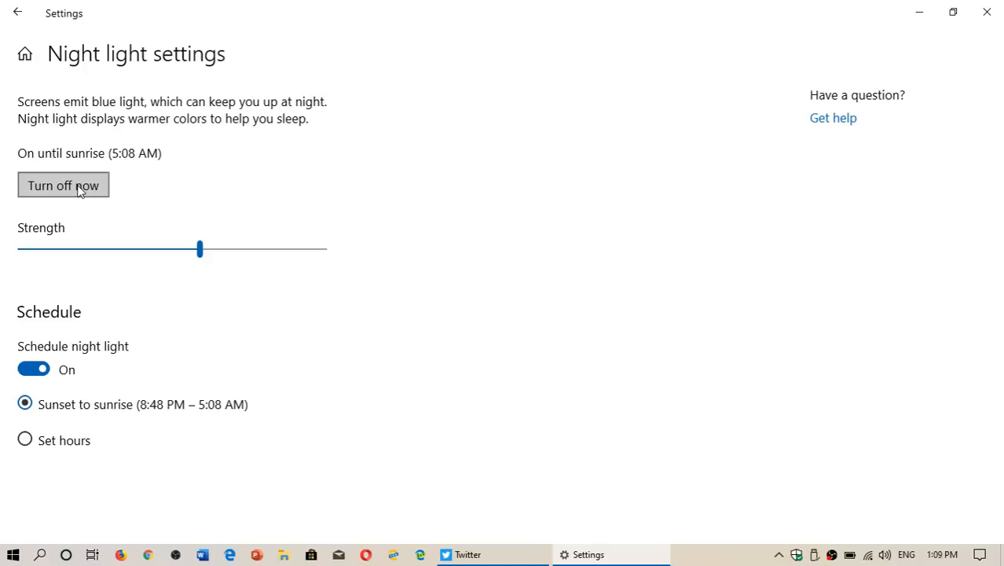
pyautogui.click(62, 184)
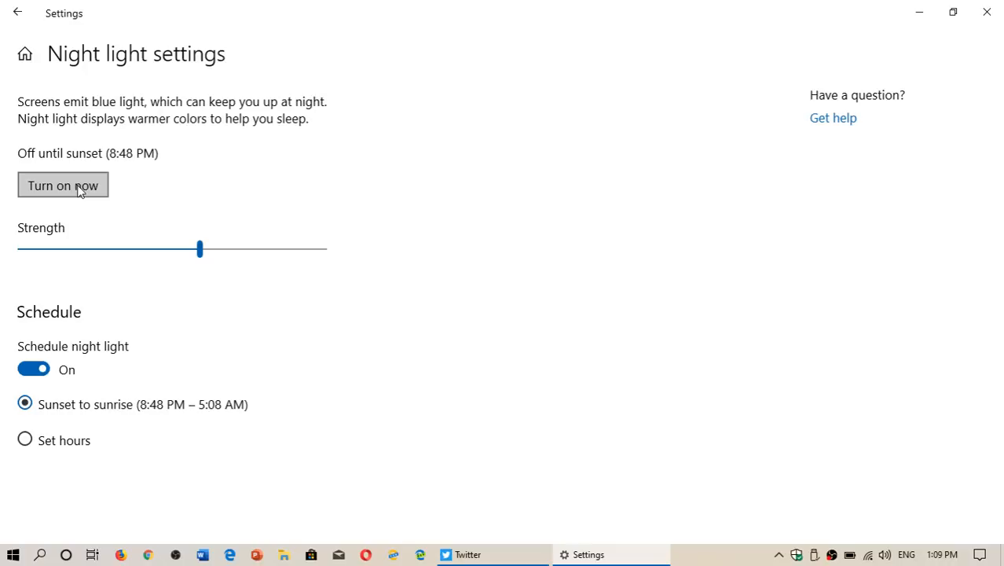
pyautogui.moveTo(51, 11)
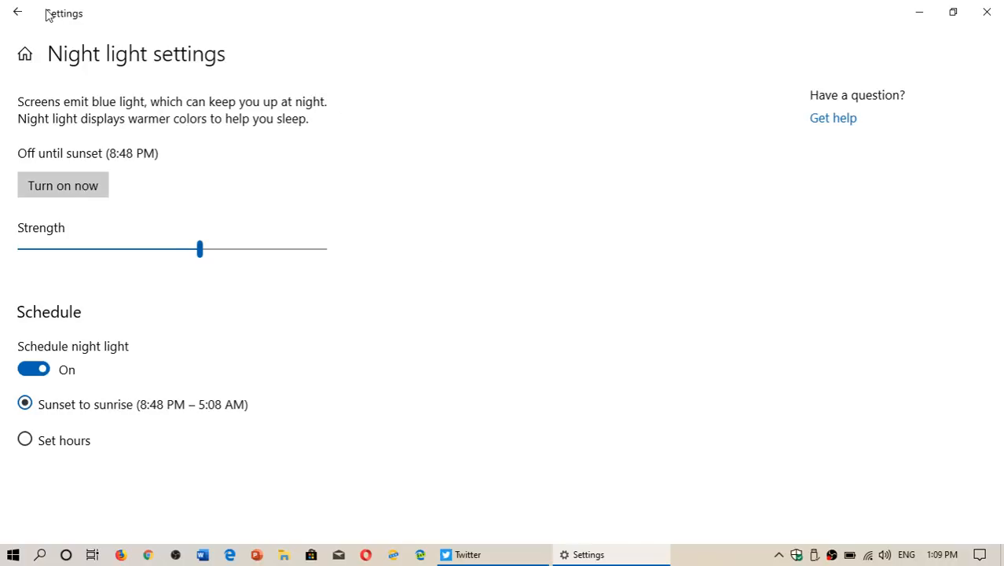
pyautogui.click(19, 13)
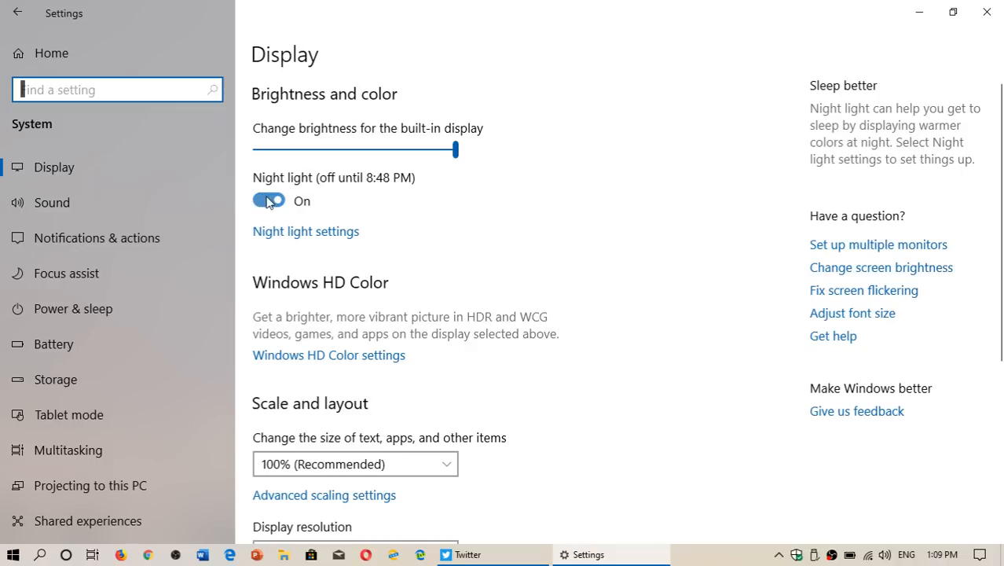
# Turn Night light off, test it on and off in its settings, and return to Display.
pyautogui.click(268, 200)
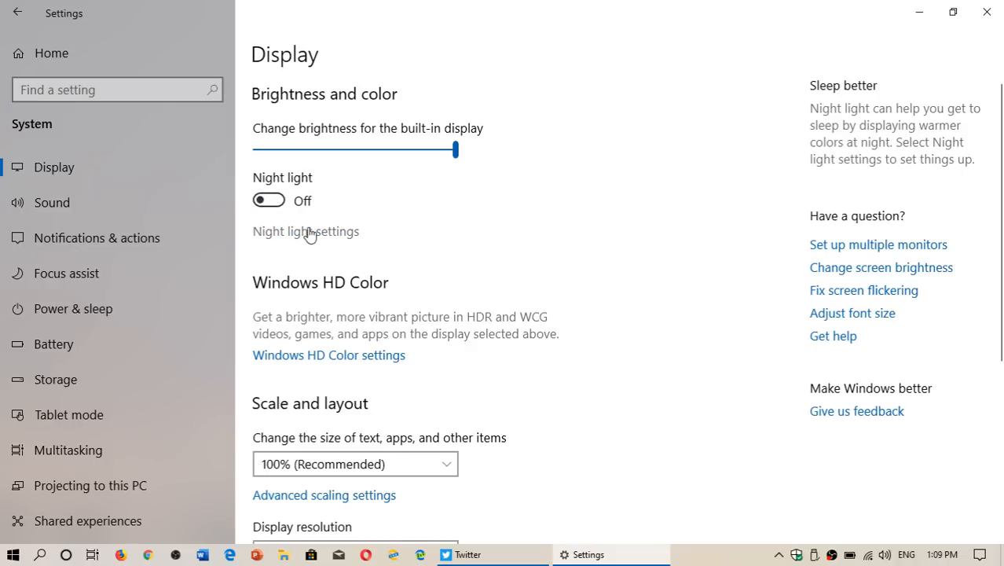
pyautogui.click(304, 231)
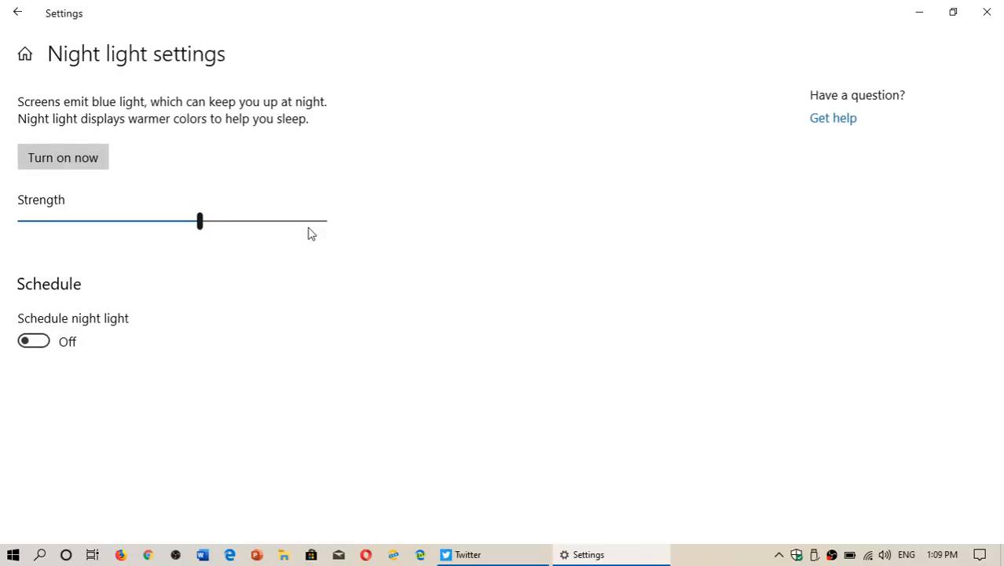
pyautogui.click(63, 157)
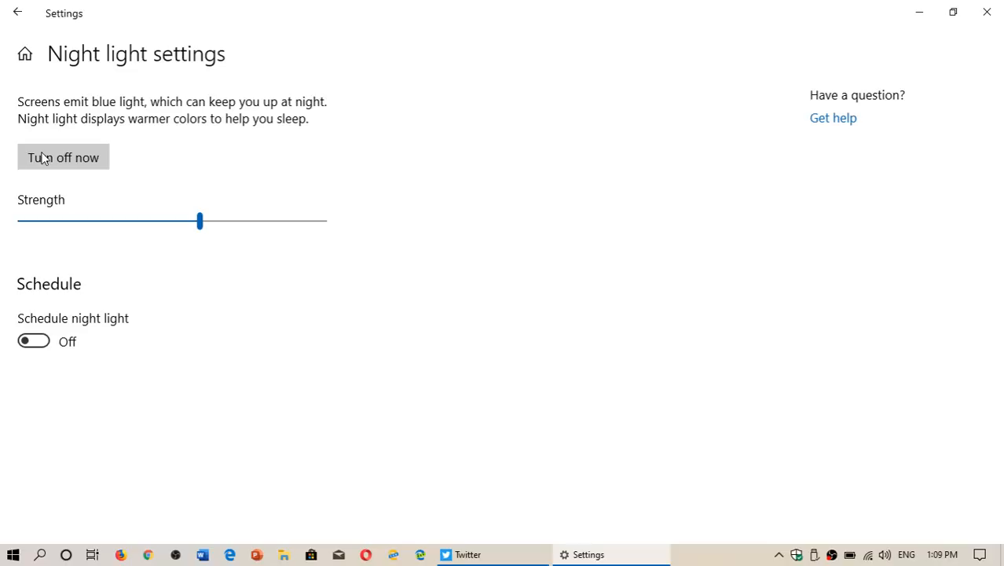
pyautogui.click(63, 156)
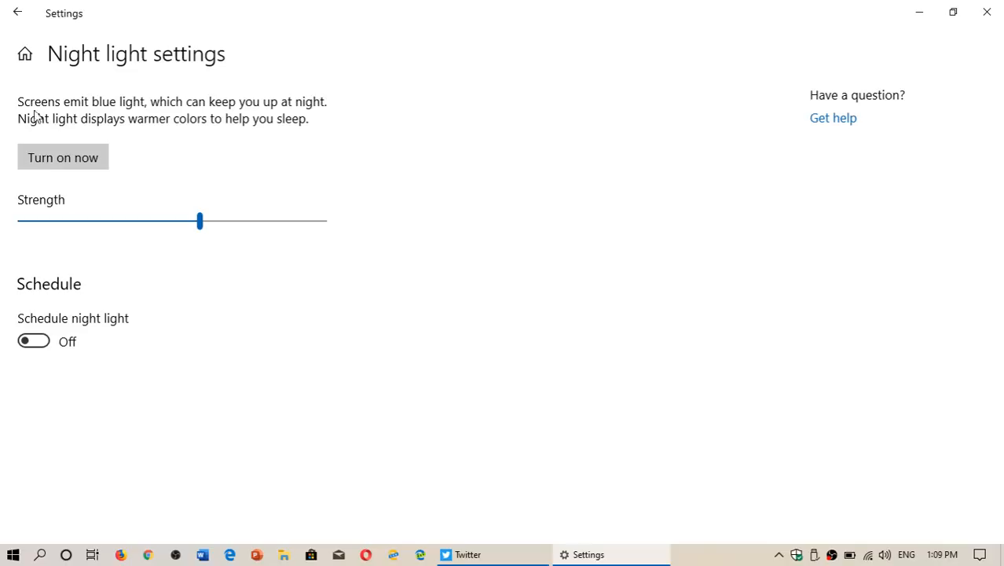
pyautogui.click(22, 13)
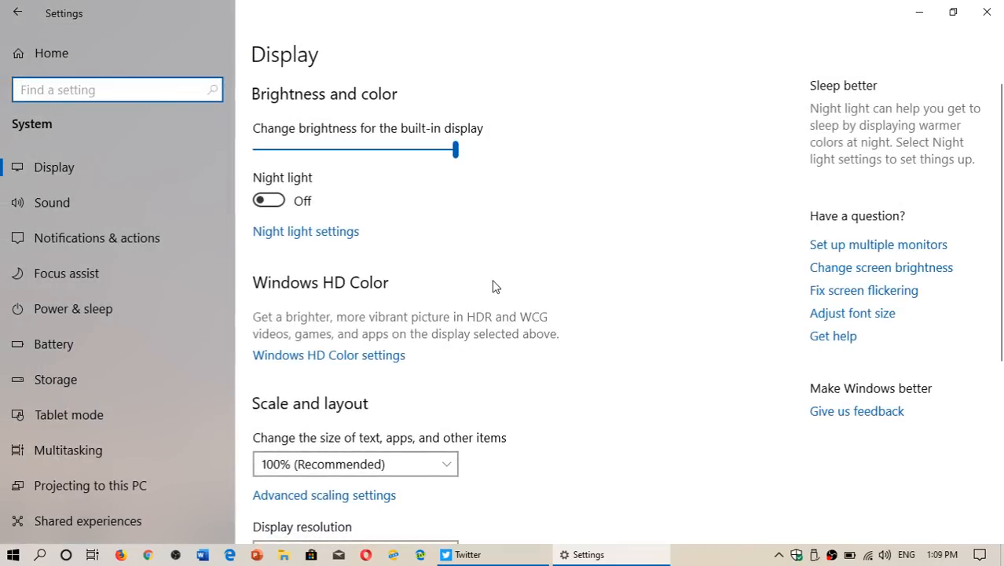
pyautogui.click(110, 89)
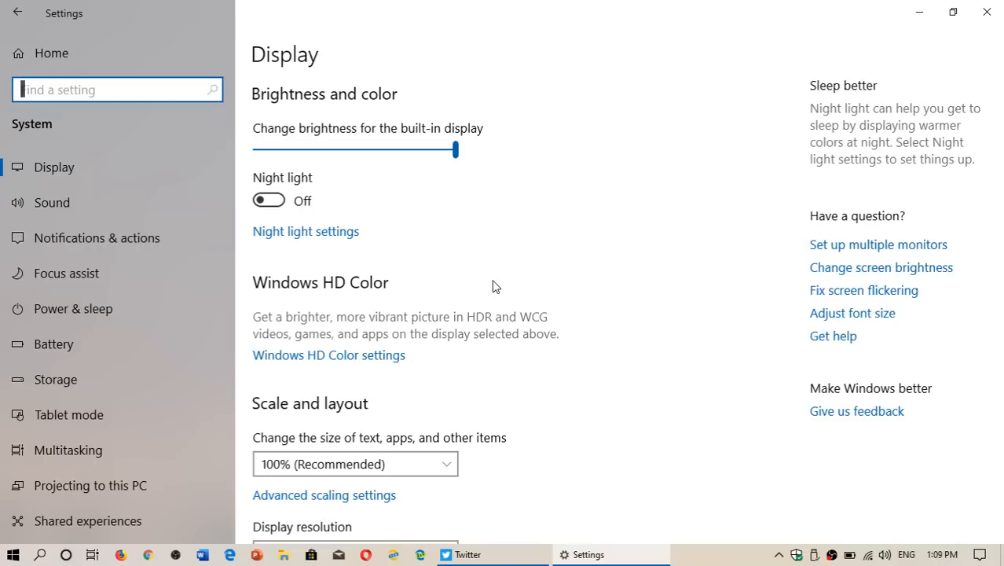